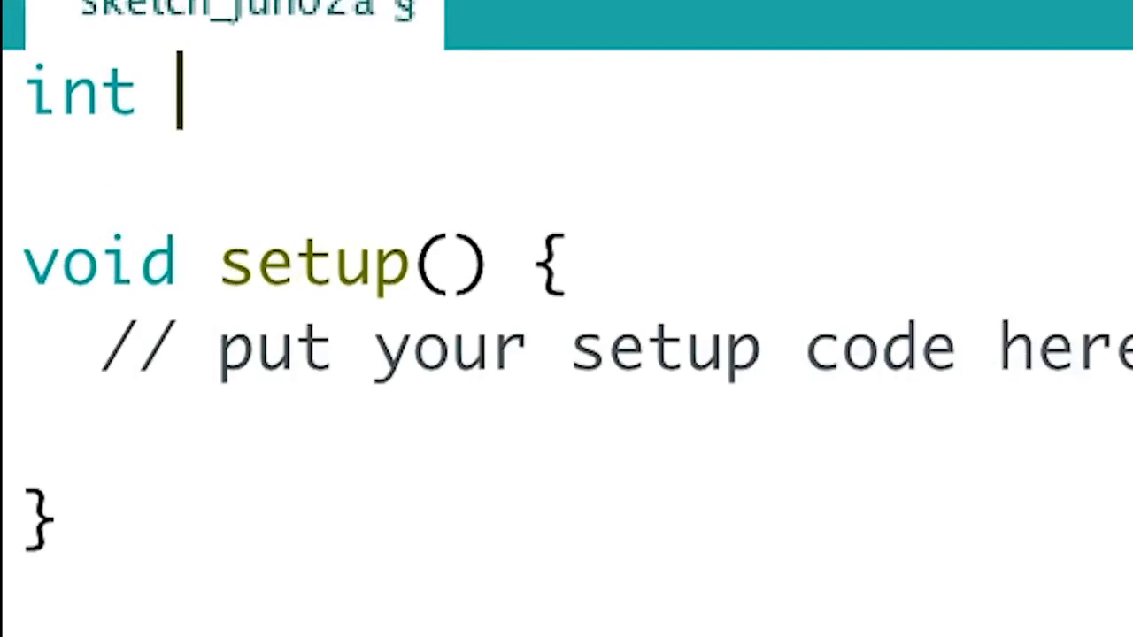
- Write 'int led1Pin = 13;' and 'int led2Pin = 8;' at the top of the sketch
text(led1Pin)
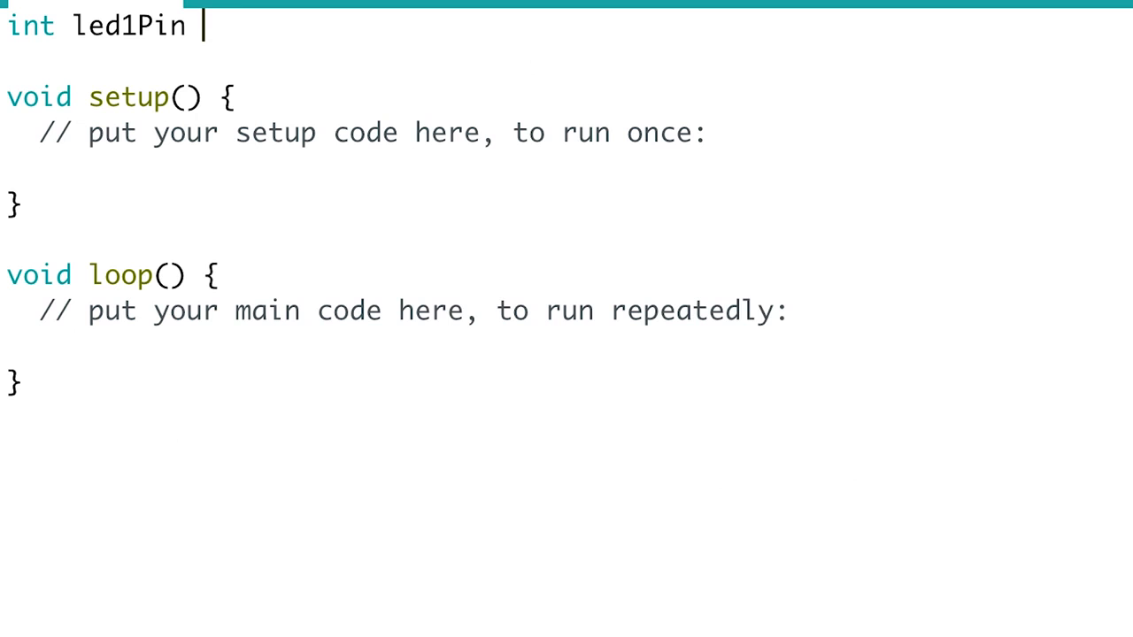
text(= 13;)
text(int)
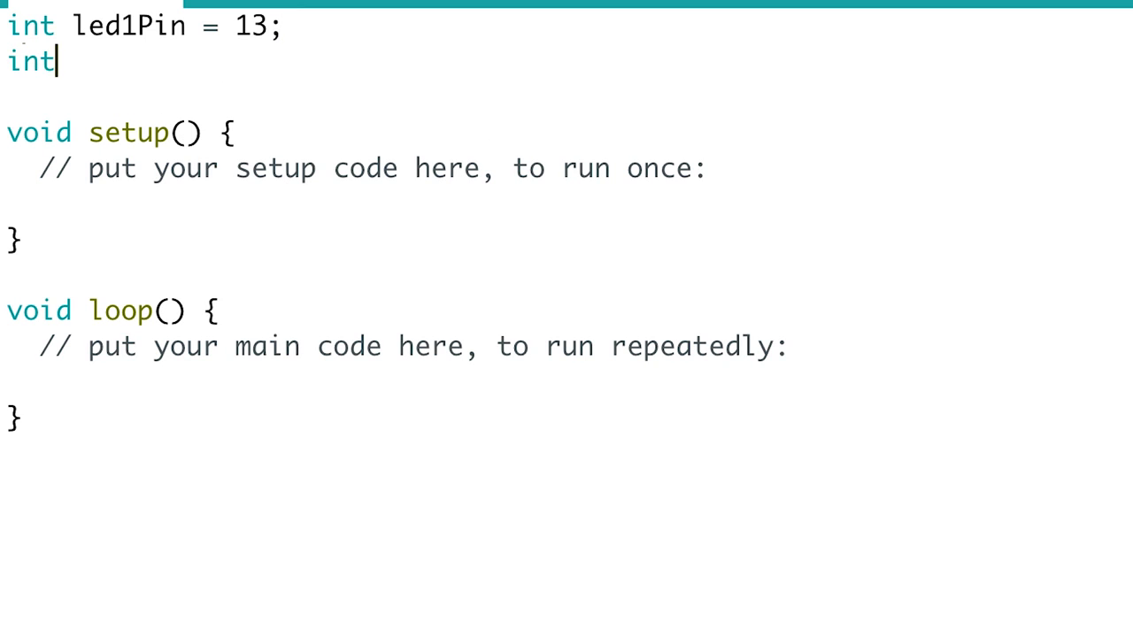
text(led2P)
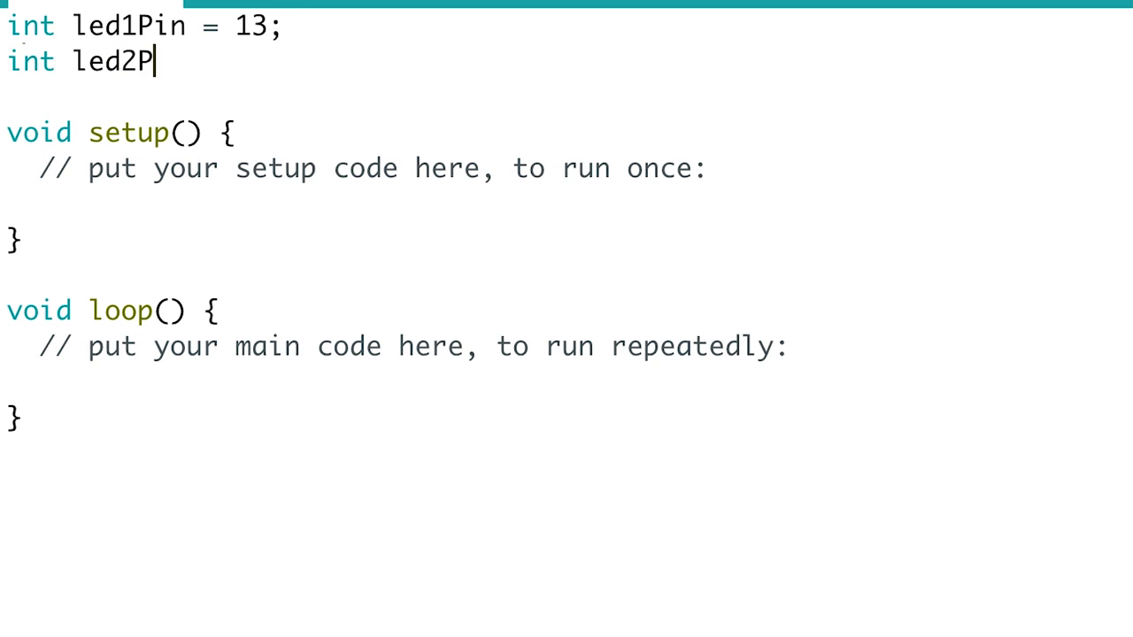
text(in =)
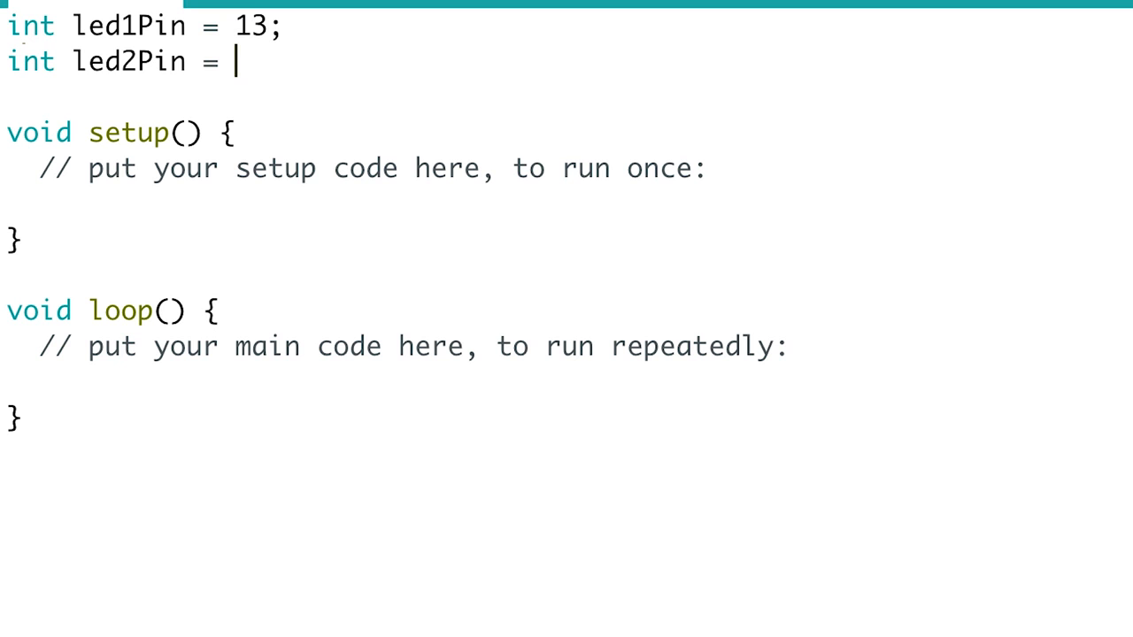
text(8;)
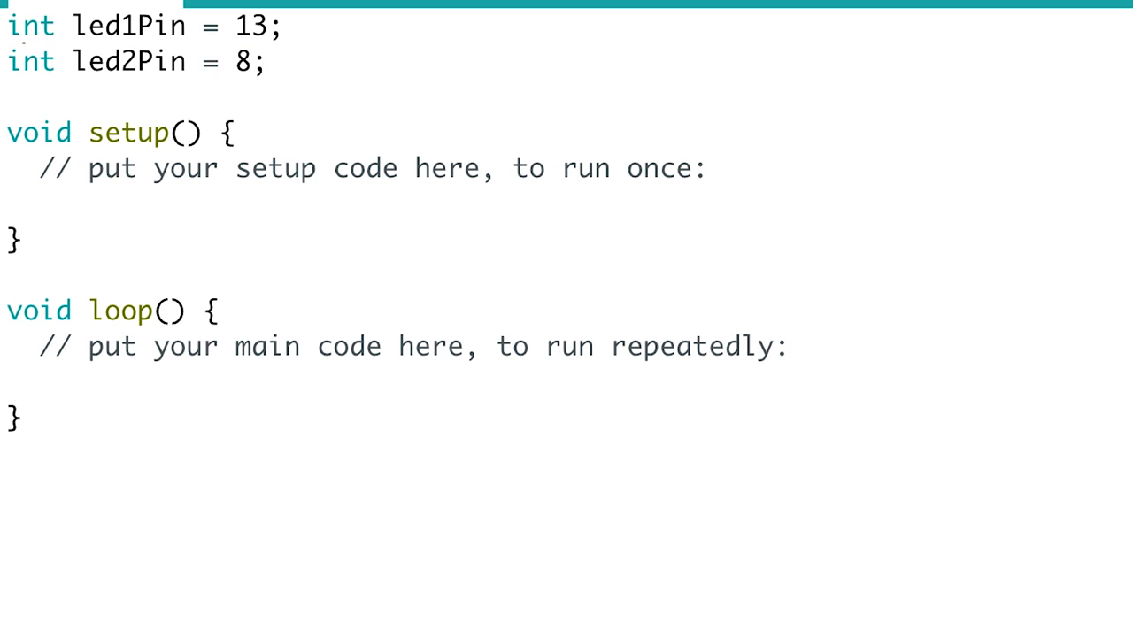
click(770, 177)
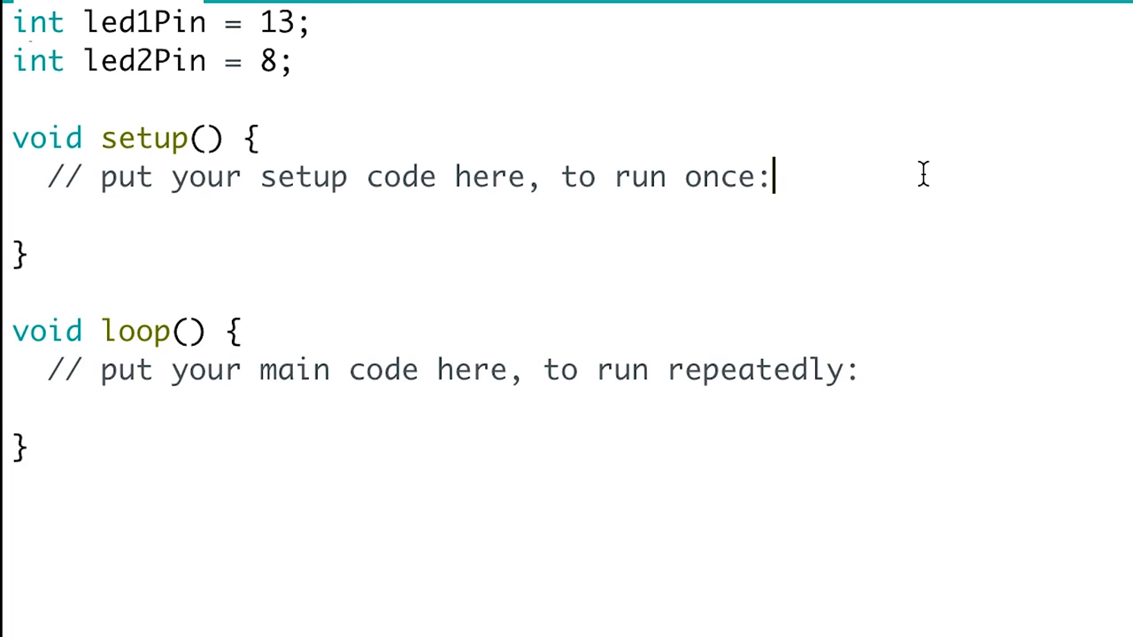
- Write pinMode(led1Pin, OUTPUT); and pinMode(led2Pin, OUTPUT); inside setup()
text(pinMode)
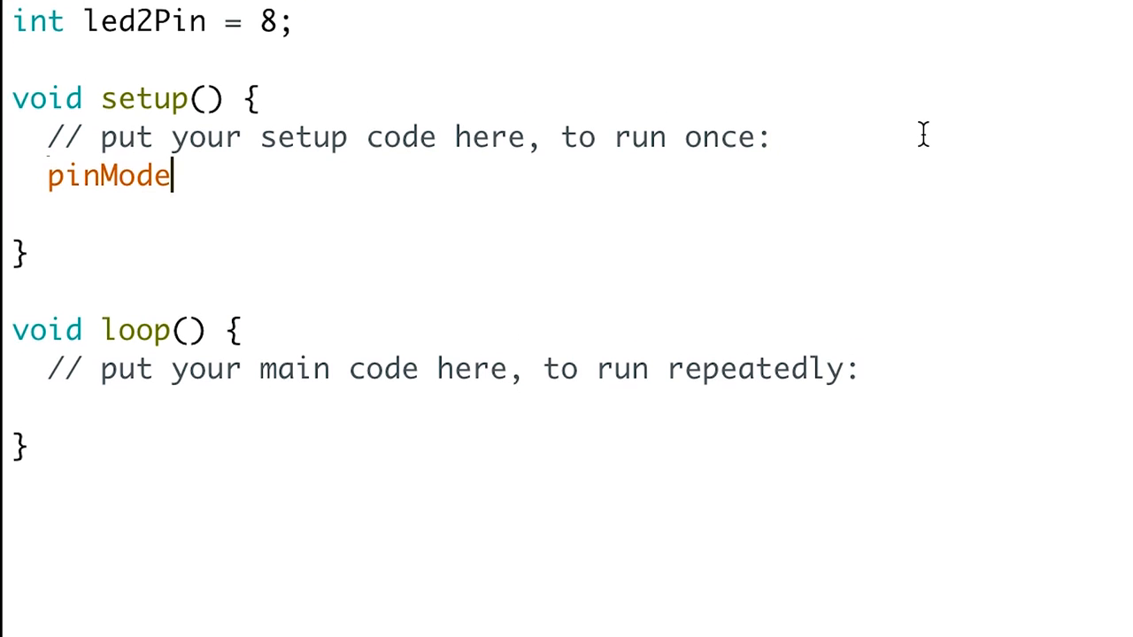
text((led1Pi)
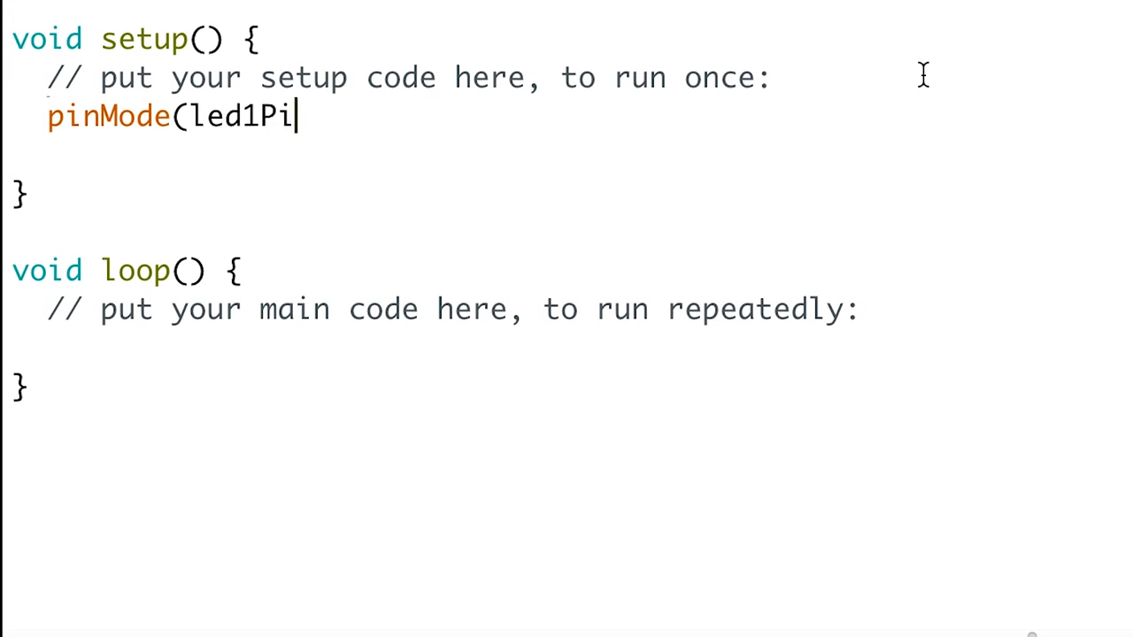
text(n, OUTPUT)
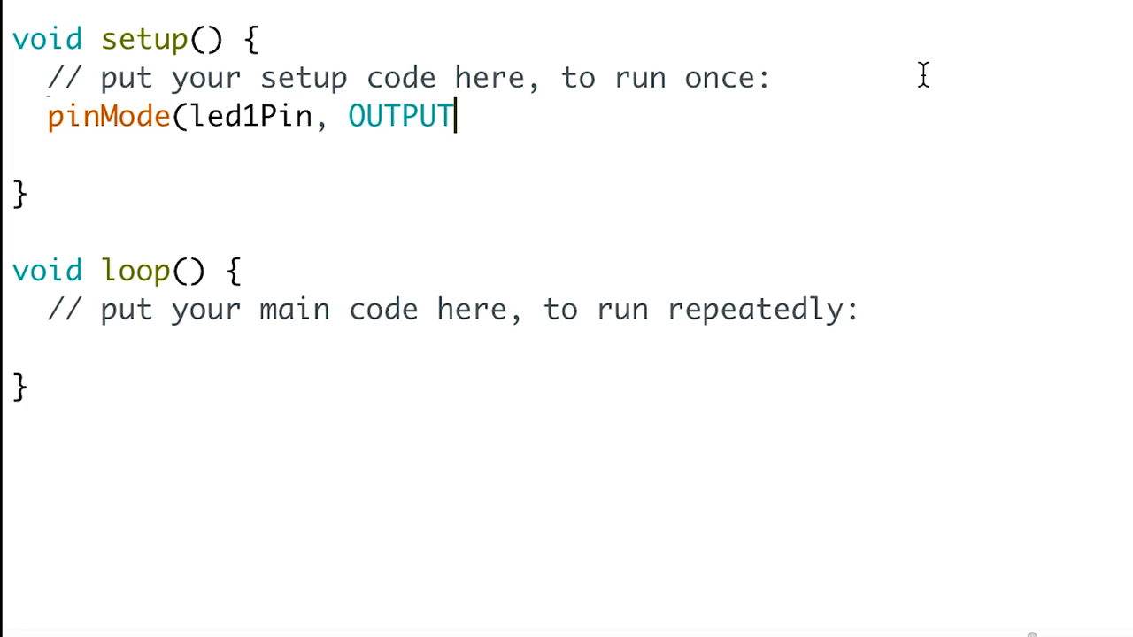
text();)
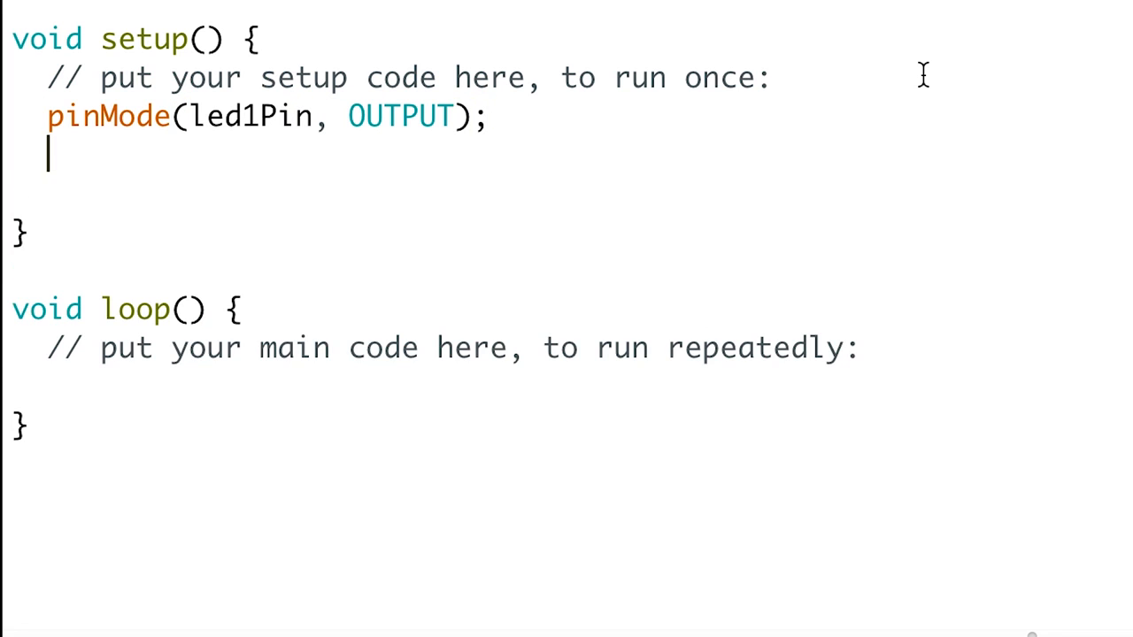
text(pinMode)
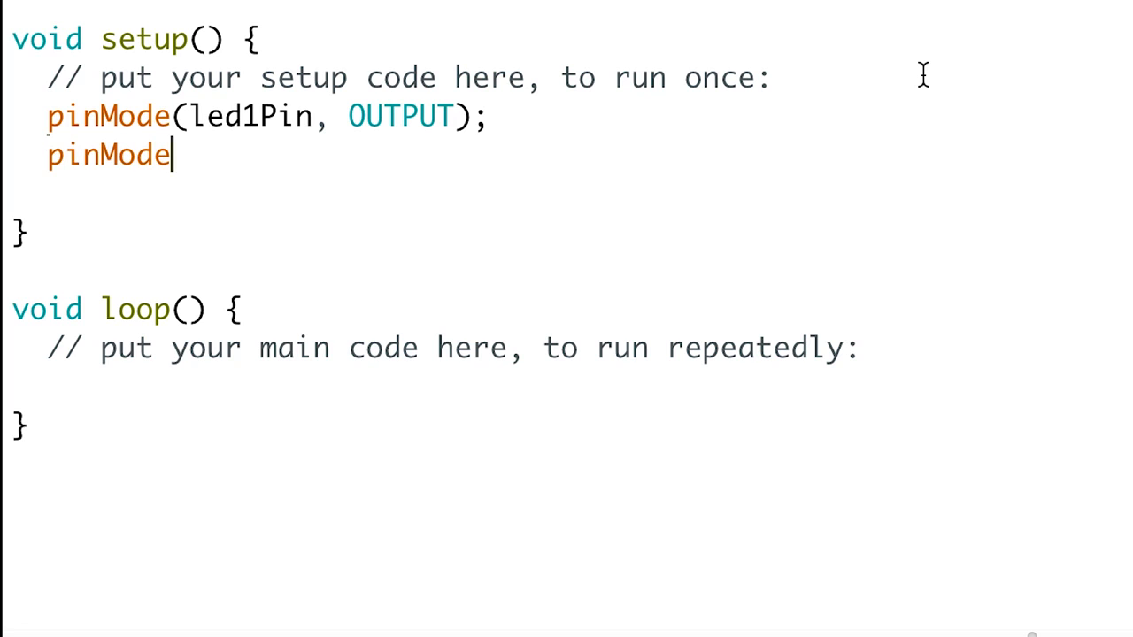
text((led2Pin)
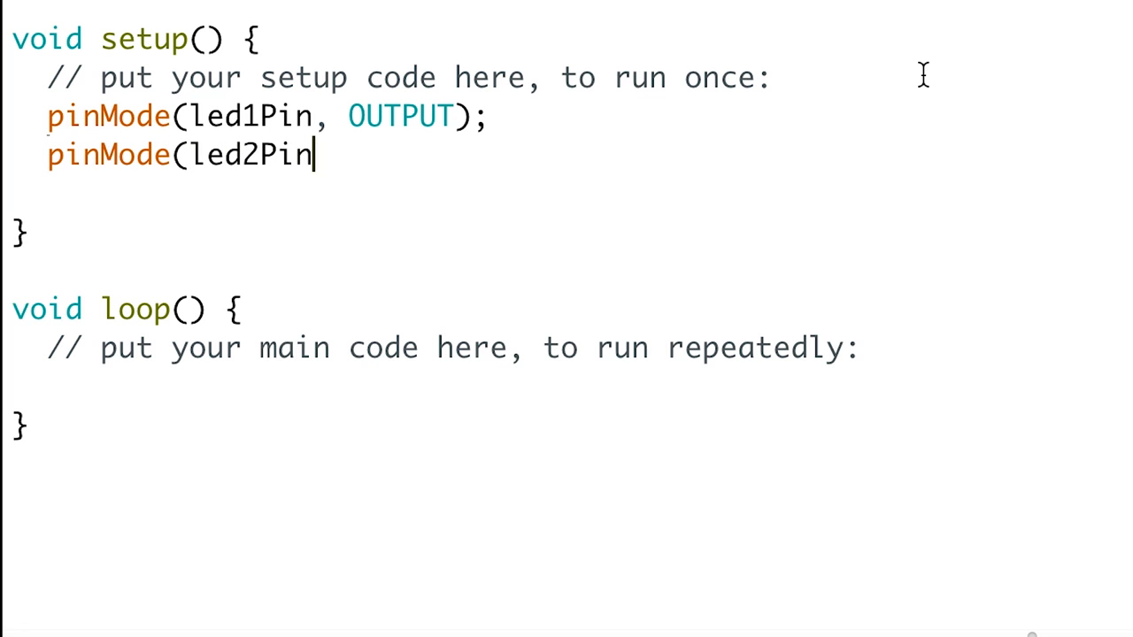
text(, OUTPUT);)
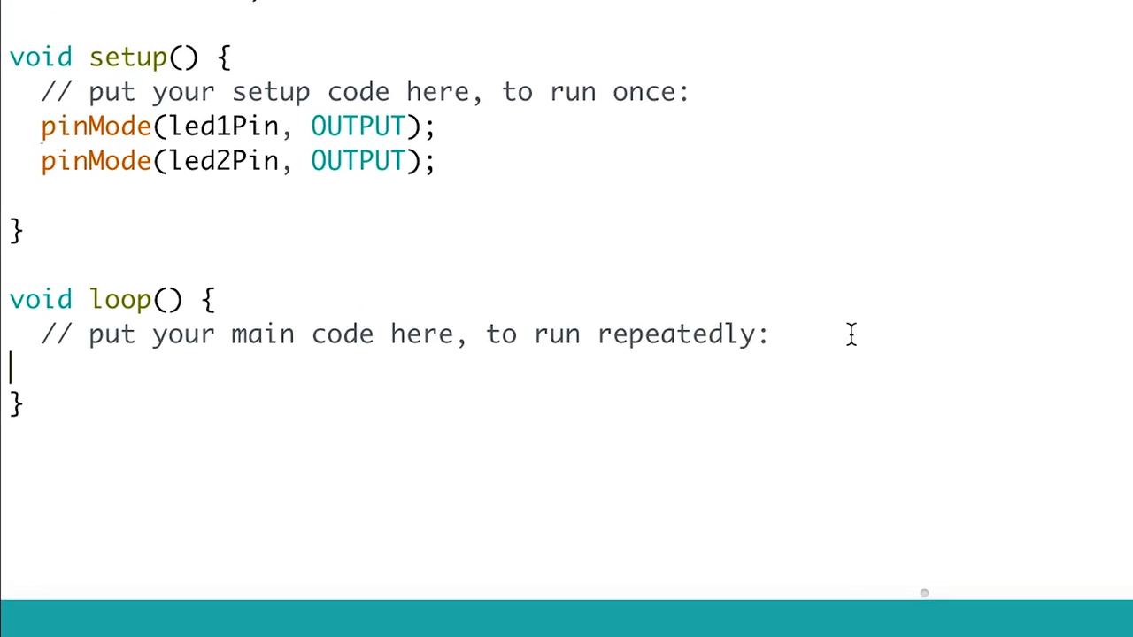
- Write digitalWrite(led1Pin, HIGH); and digitalWrite(led2Pin, LOW); inside loop(), then begin the delay
scroll(down, 3)
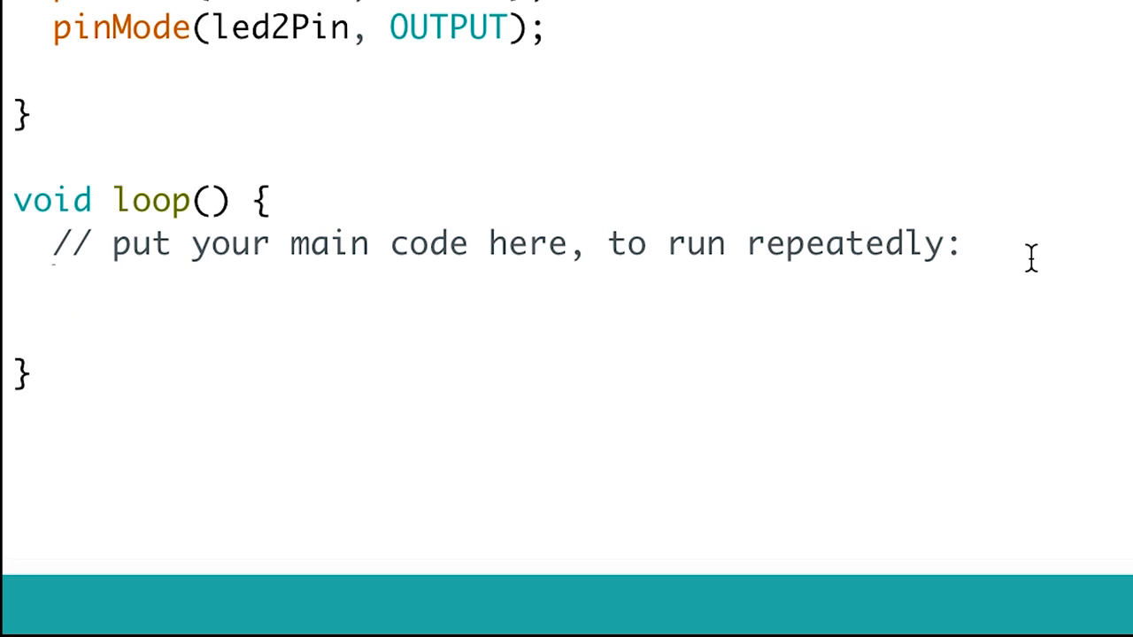
text(digitalWrite(led1)
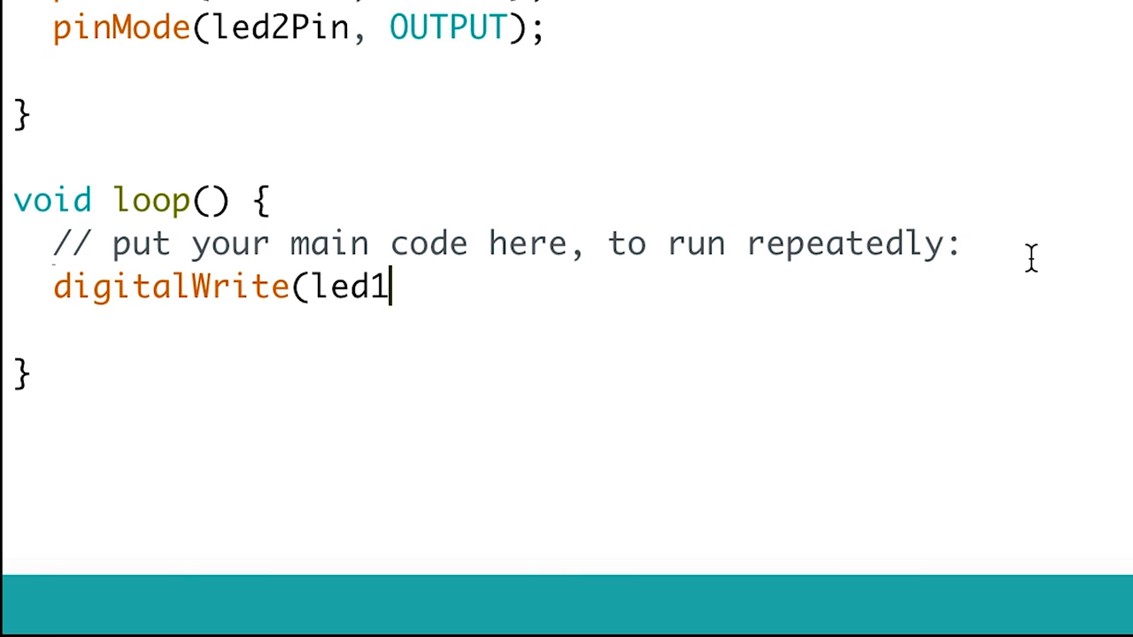
text(Pin, HIGH);)
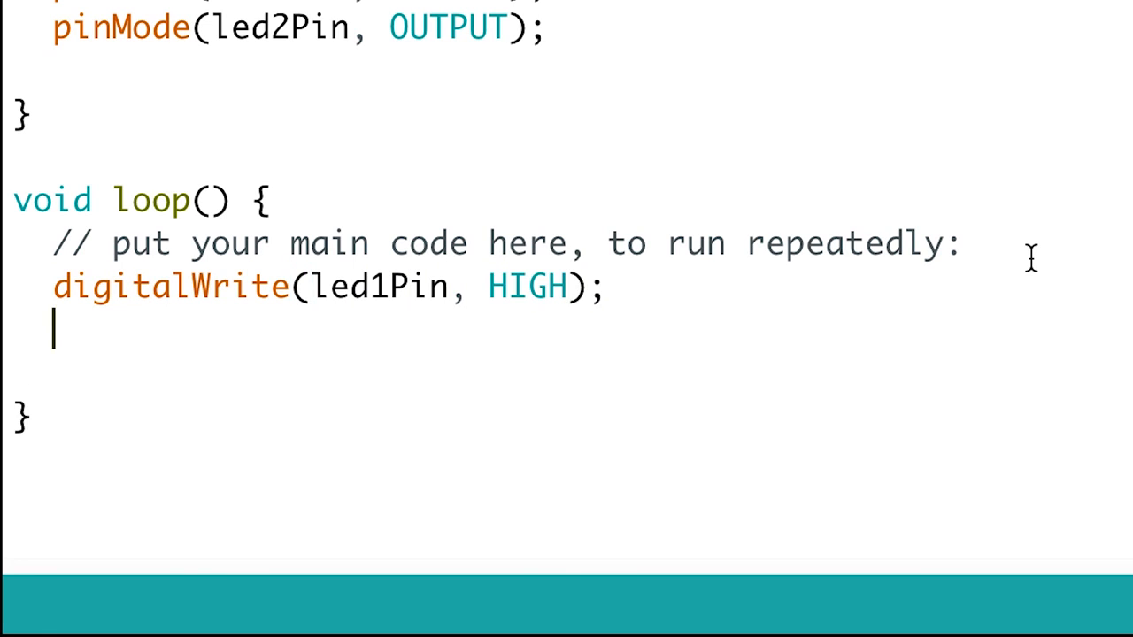
text(digitalWrite()
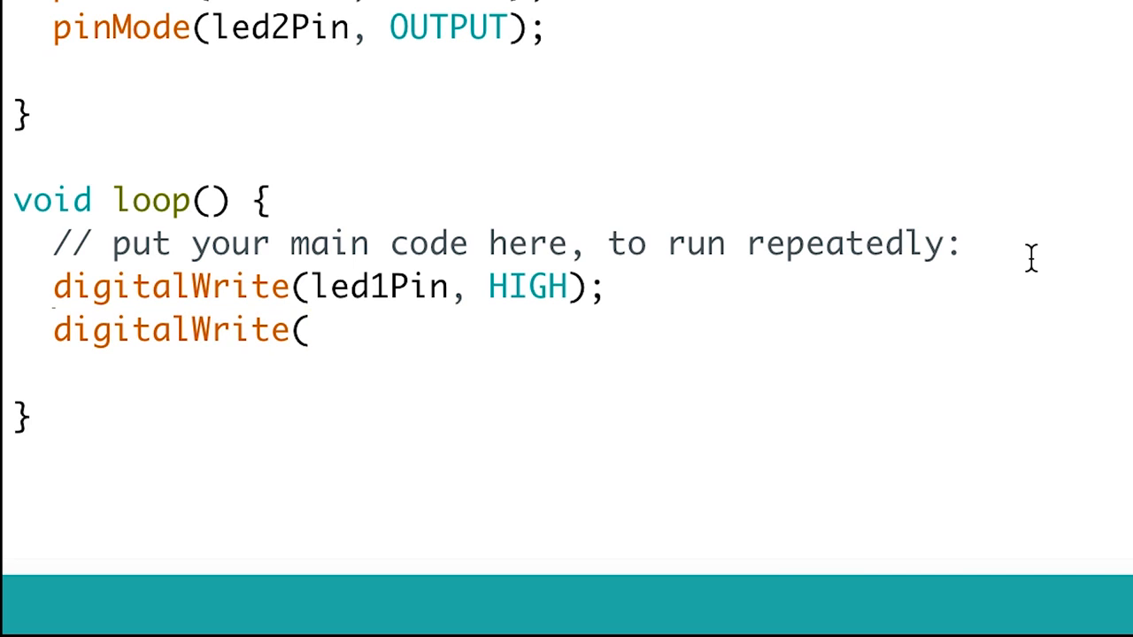
text(led2Pin, LOW))
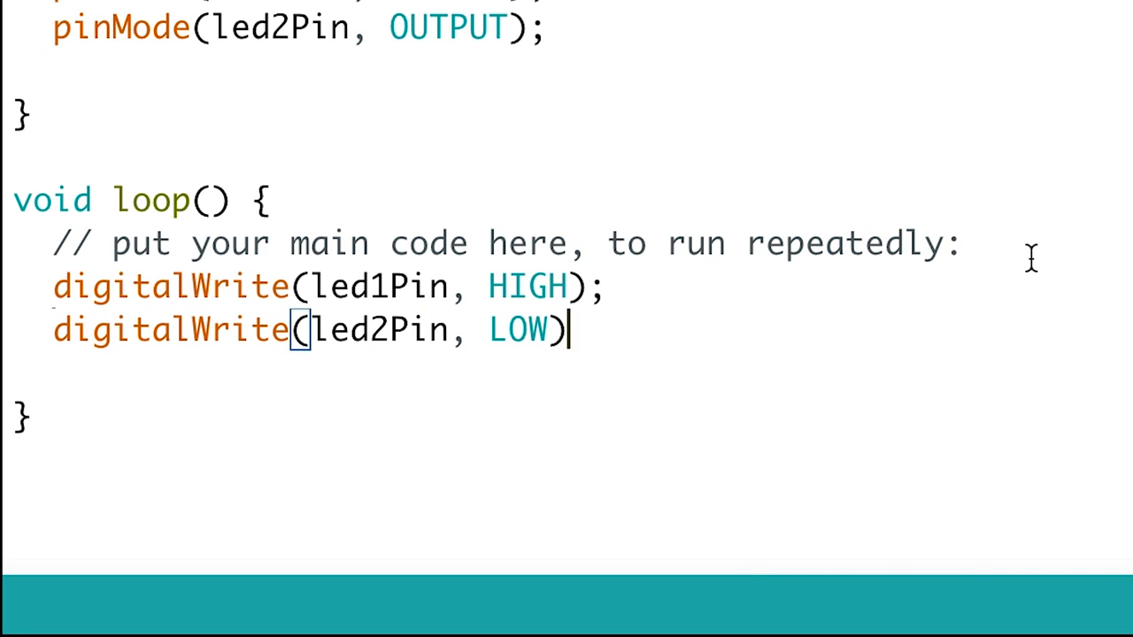
text(;)
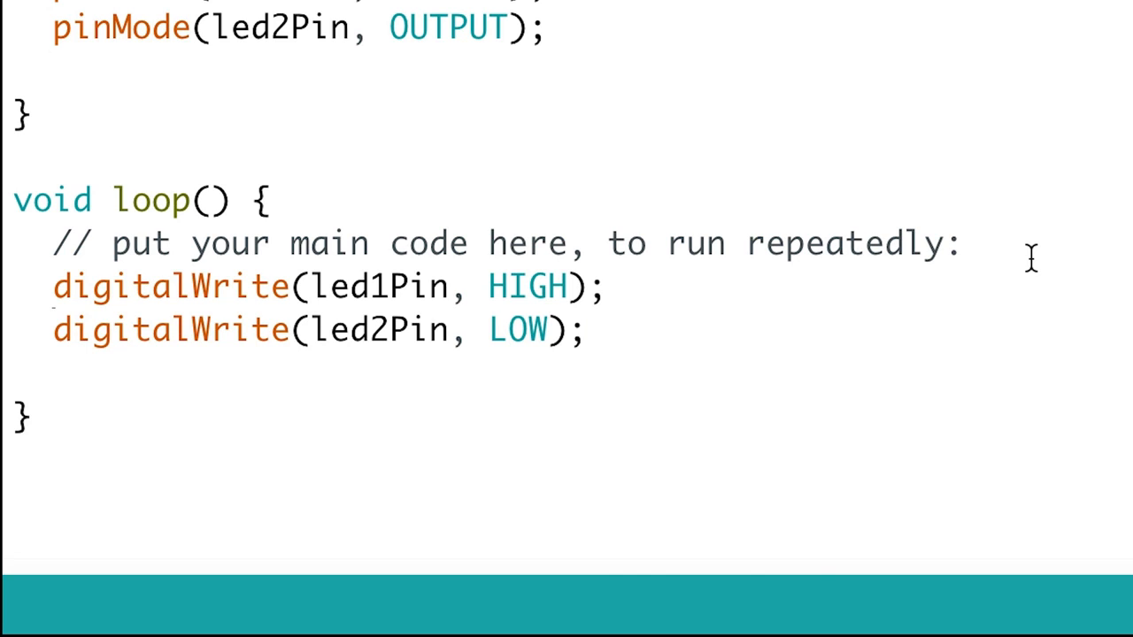
text(delay(500);)
text(digital)
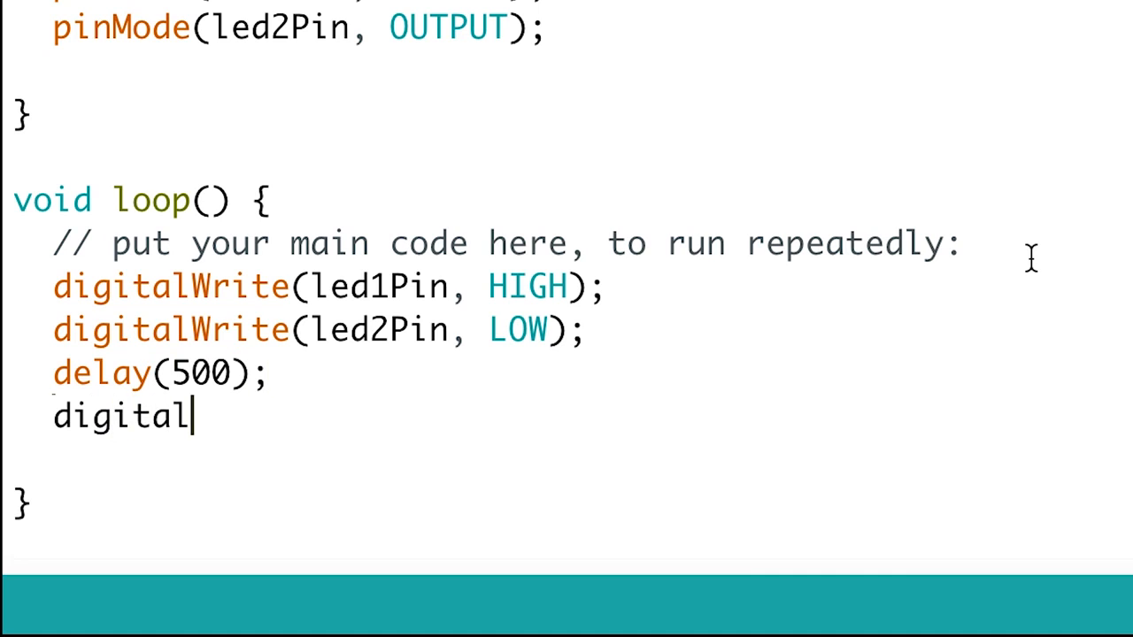
- Write digitalWrite(led1Pin, LOW); digitalWrite(led2Pin, HIGH); and delay(500); to swap the lit LED
text(Write(led1Pin, L)
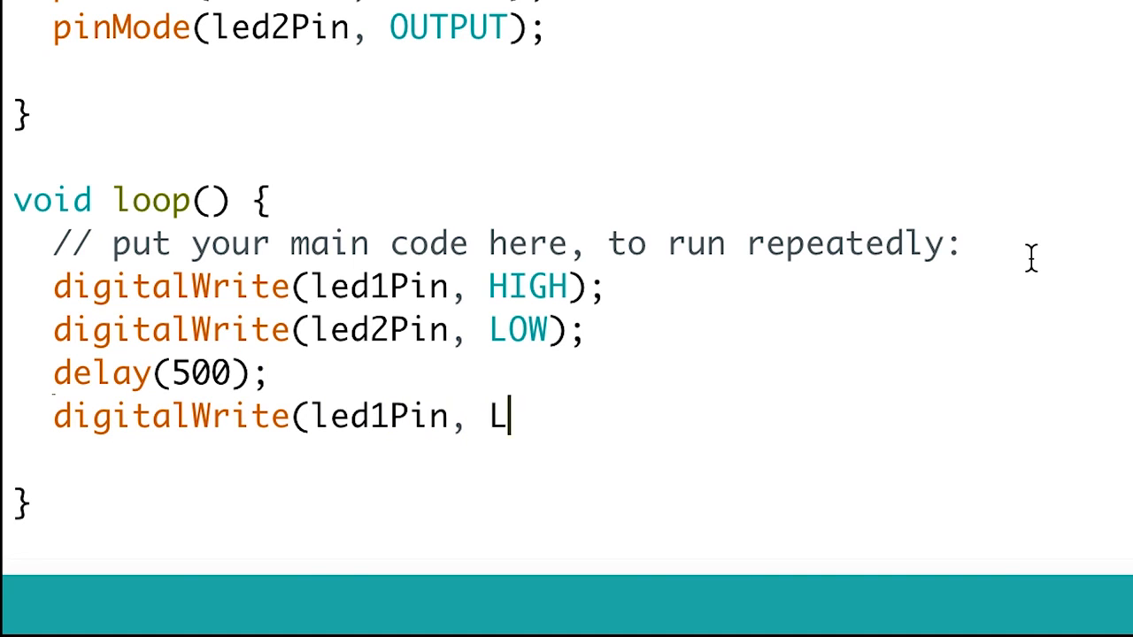
text(OW);)
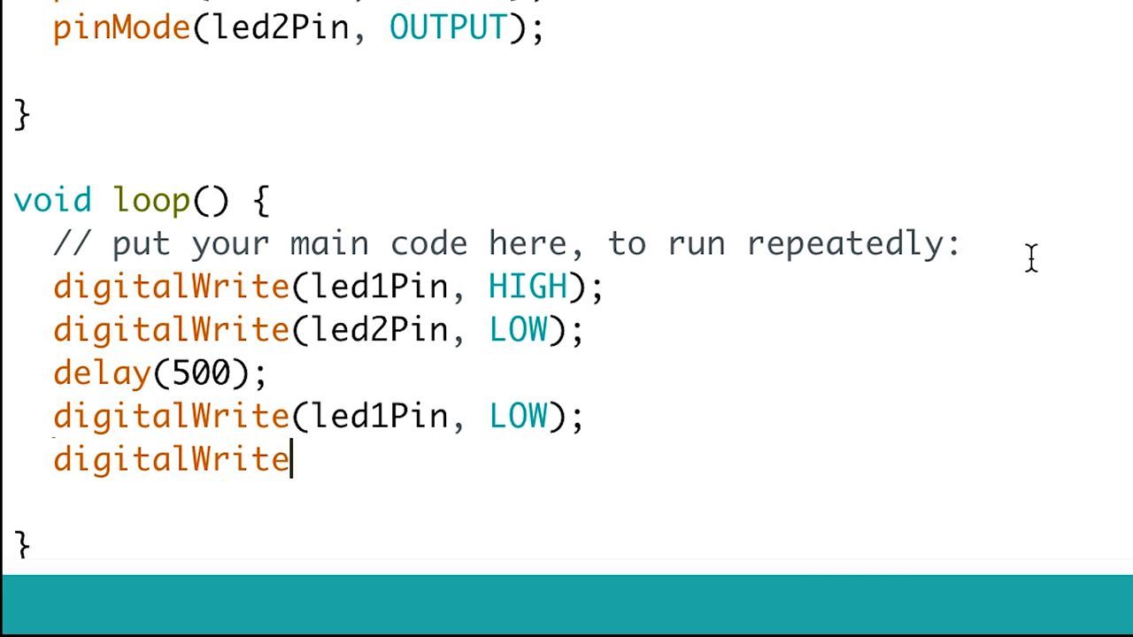
text((led2Pin, HIGH);)
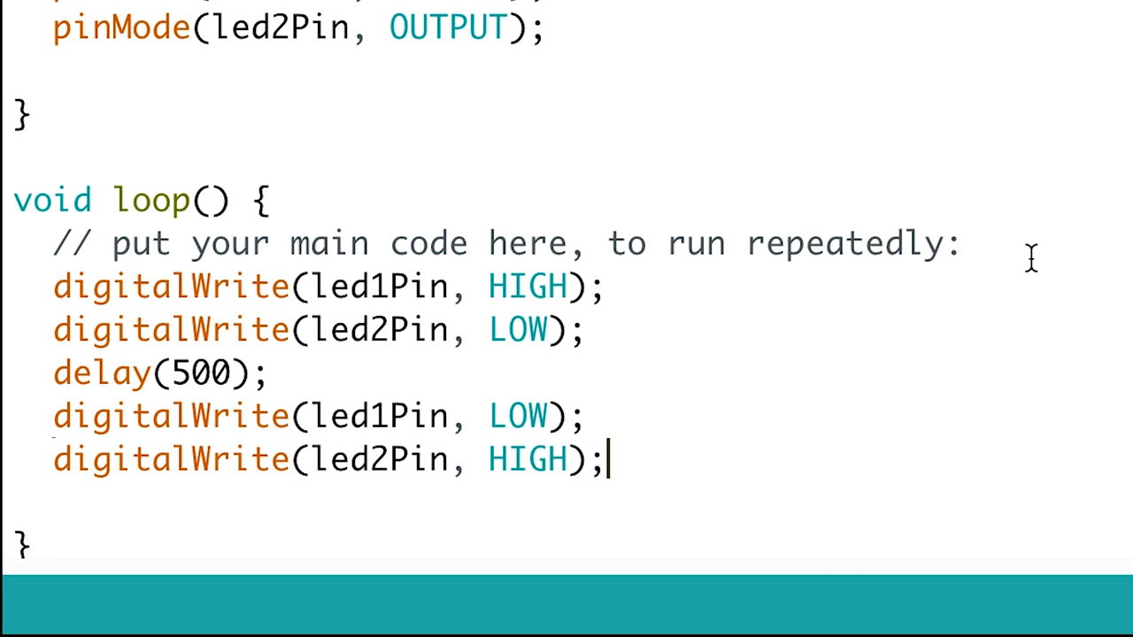
text(delay(500);)
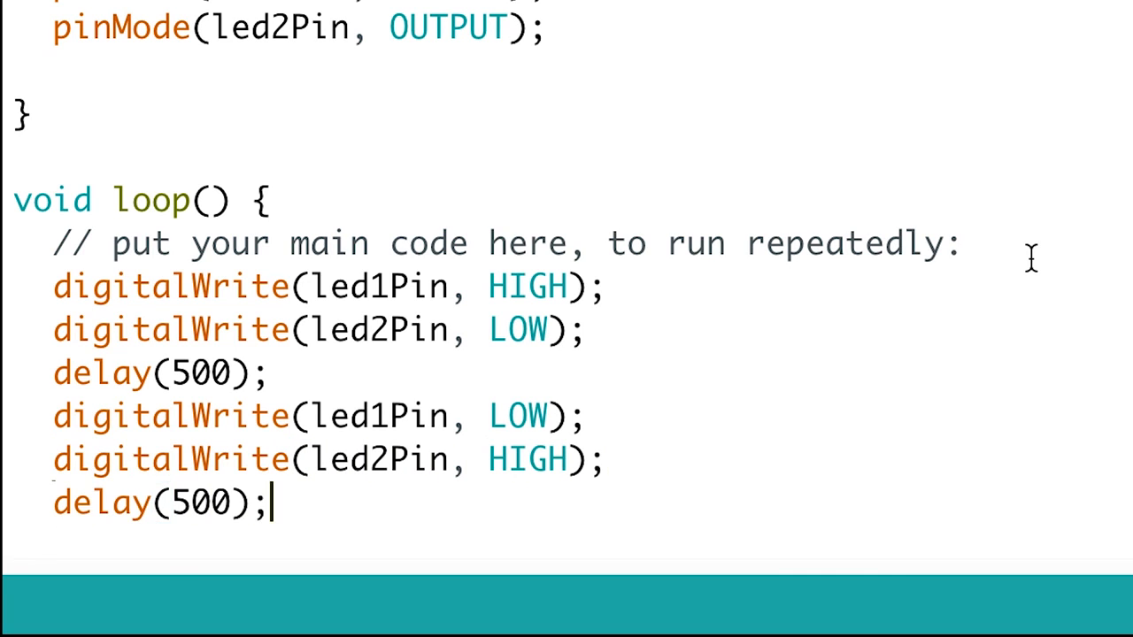